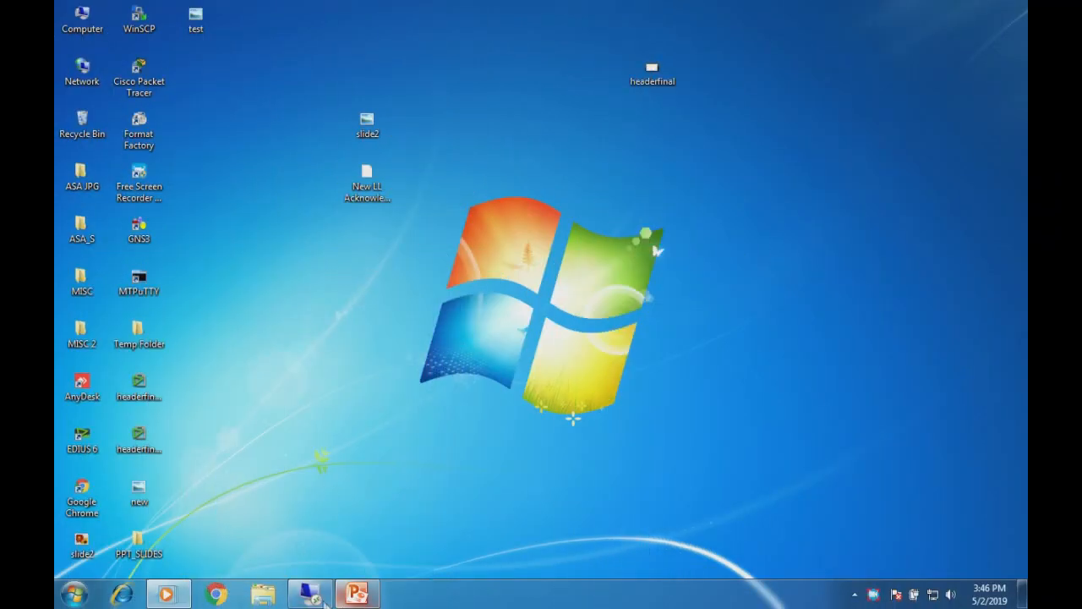
Power on the SliTaz4.0 virtual machine so it boots to its desktop.
left_click(301, 595)
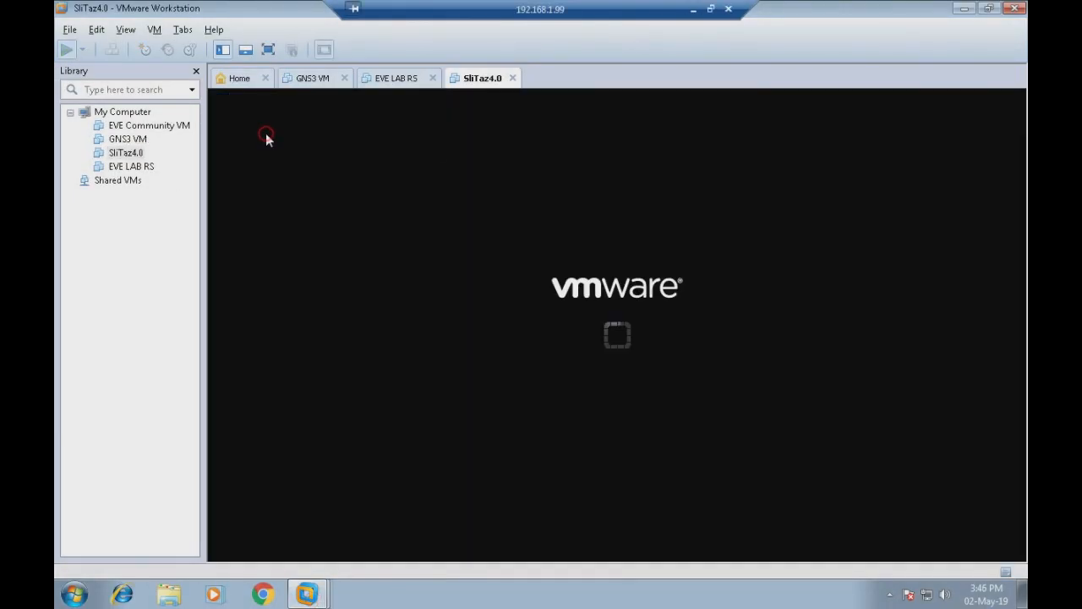
mouse_move(560, 233)
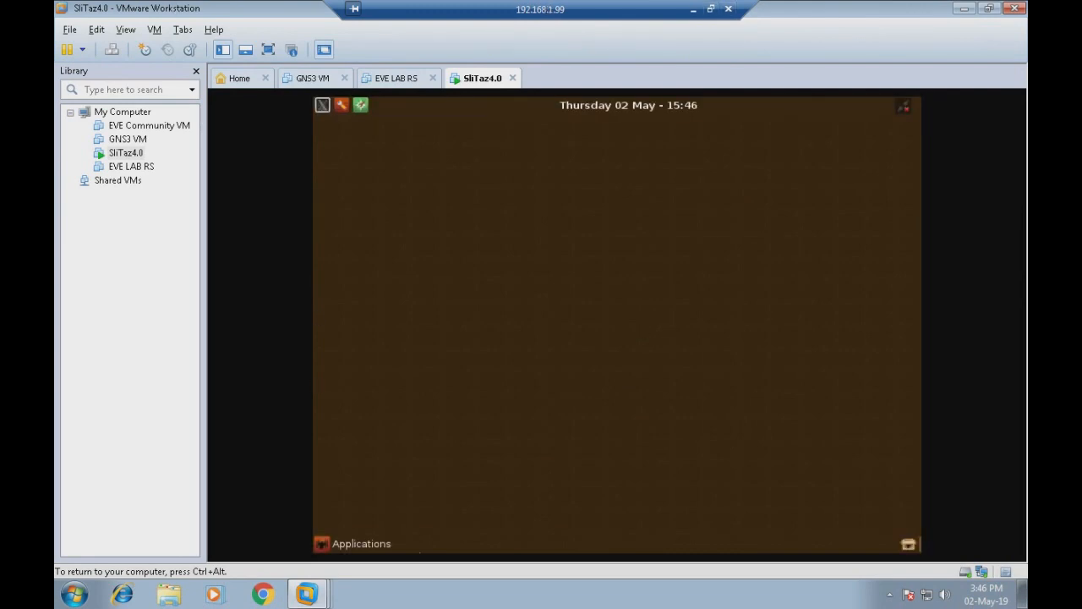
mouse_move(554, 196)
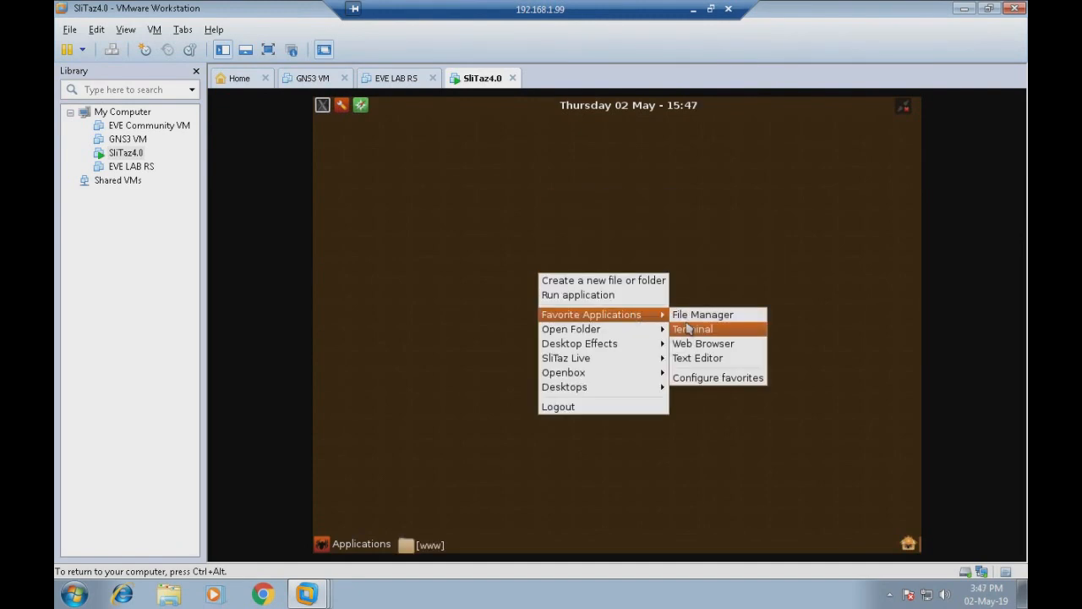
Launch a terminal in the SliTaz guest and run ifconfig to reveal eth0's IP address.
left_click(694, 328)
type("ifconfig")
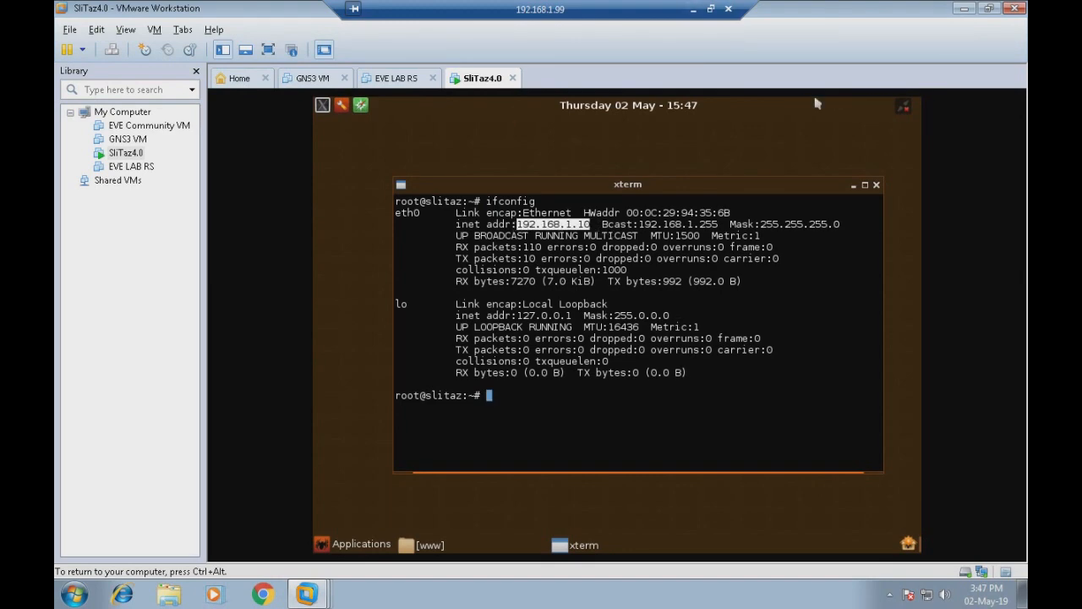
mouse_move(690, 10)
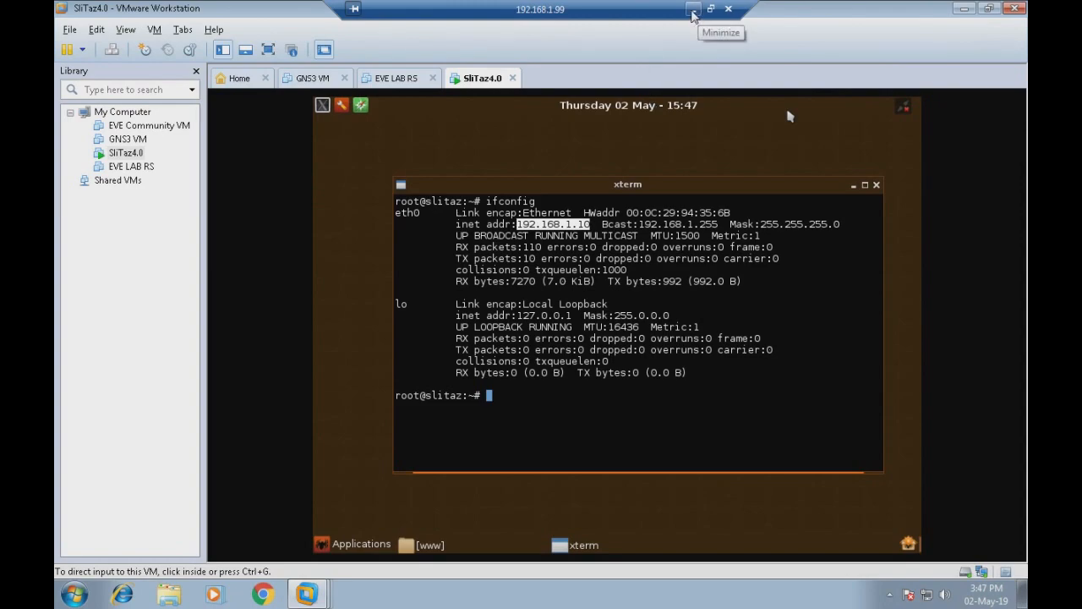
Hide VMware and browse to 192.168.1.10 in Chrome to load the SliTaz Web Server page.
left_click(688, 11)
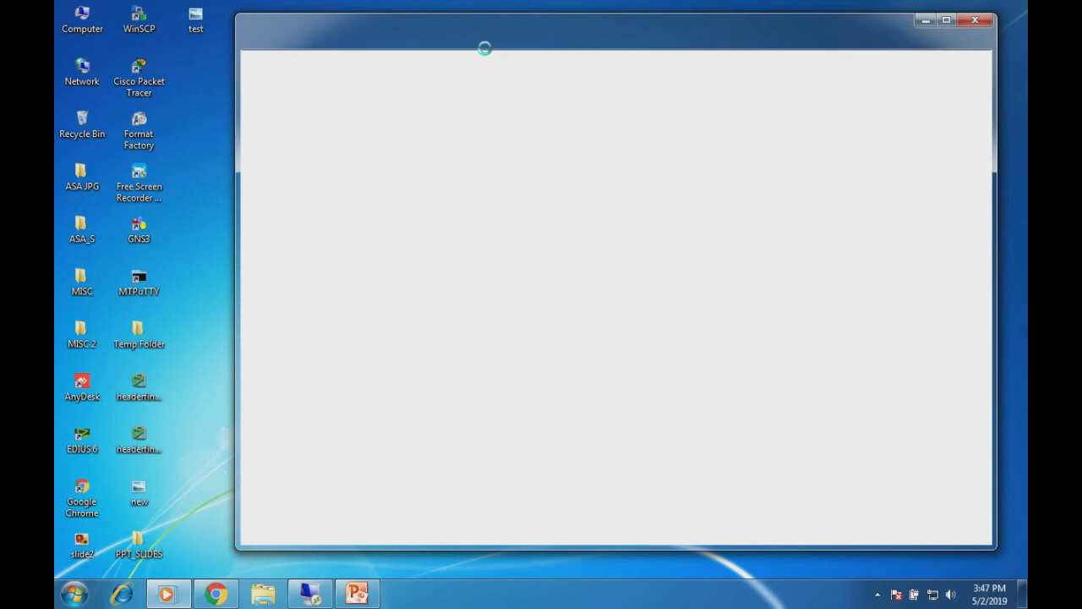
left_click(216, 592)
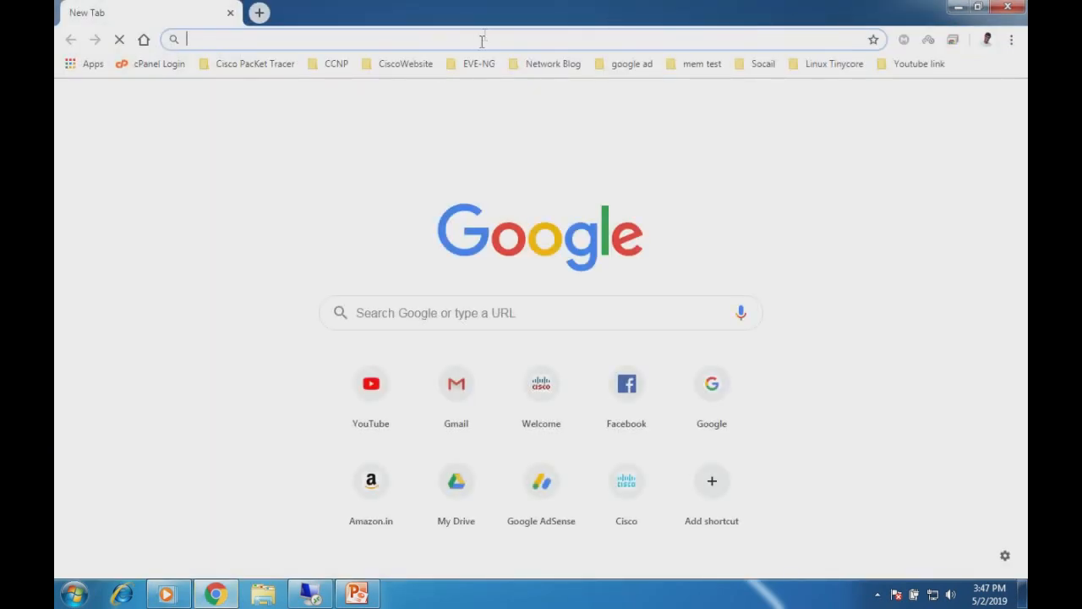
type("192.168.1.10")
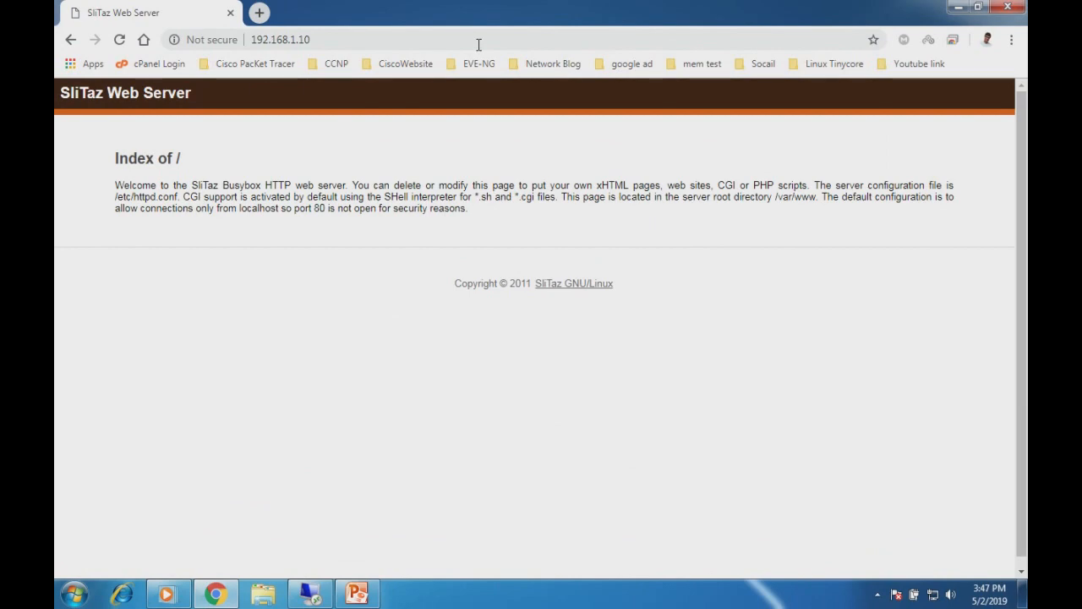
mouse_move(584, 362)
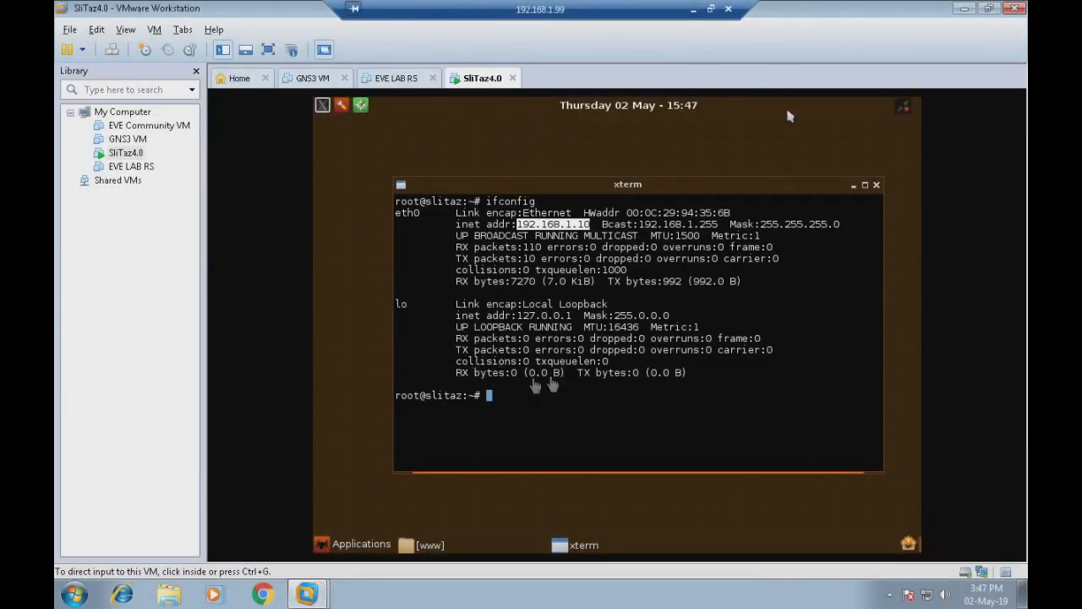
Return to the guest, close the xterm and restore the file manager window.
left_click(983, 13)
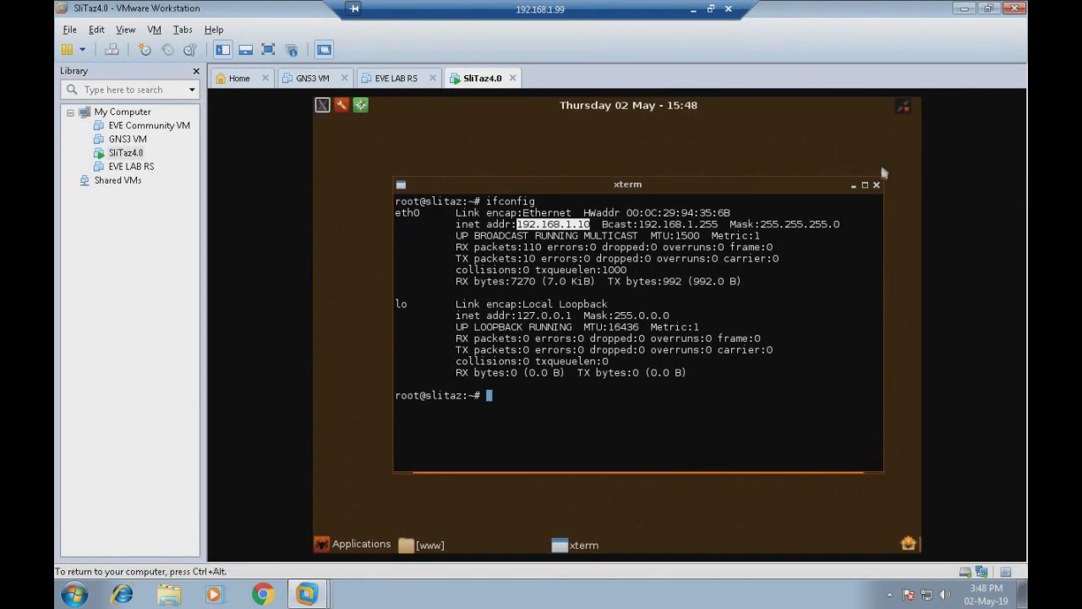
left_click(876, 186)
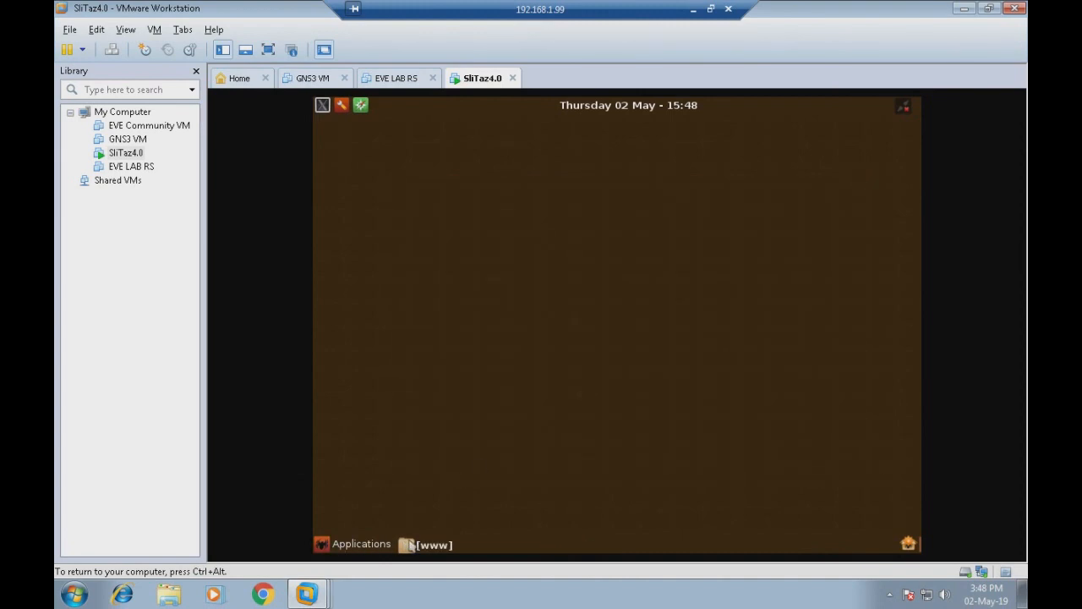
left_click(433, 544)
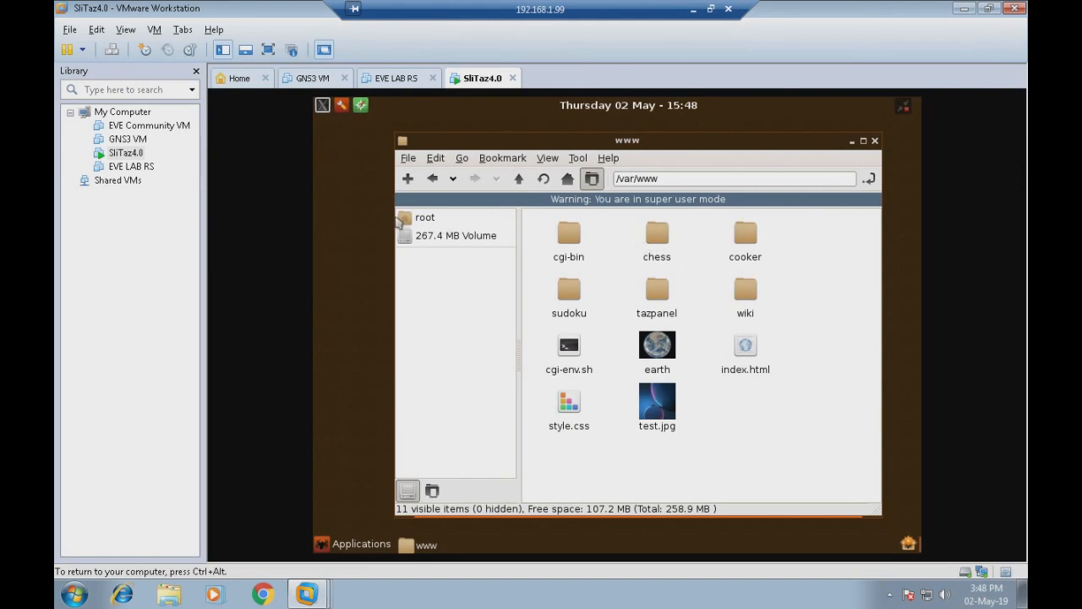
Navigate the 267.4 MB Volume into var, then www, reaching the web root with index.html.
left_click(453, 235)
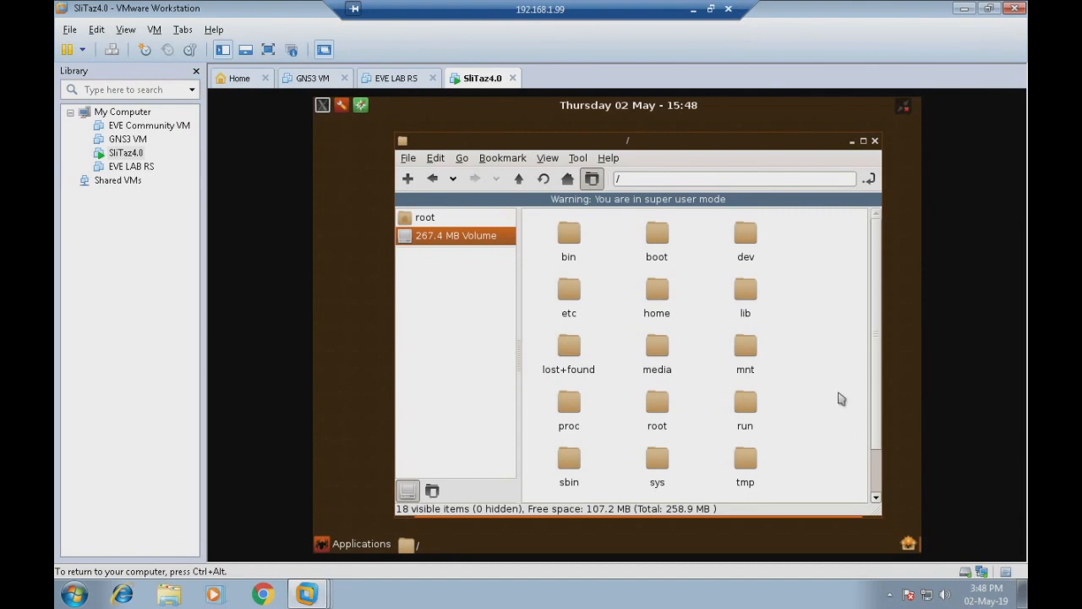
scroll("down", 3)
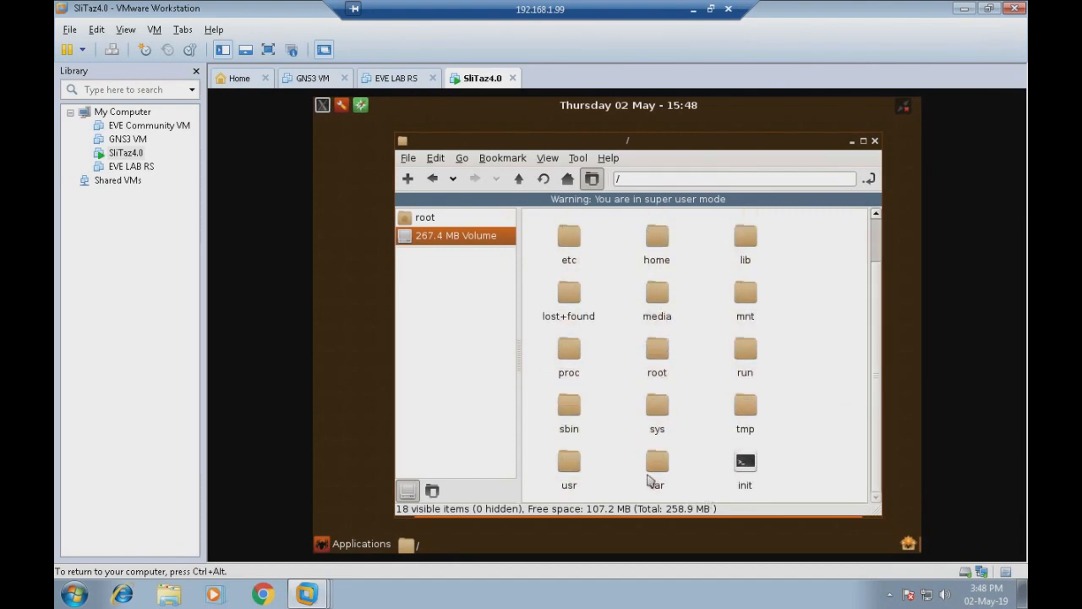
double_click(657, 465)
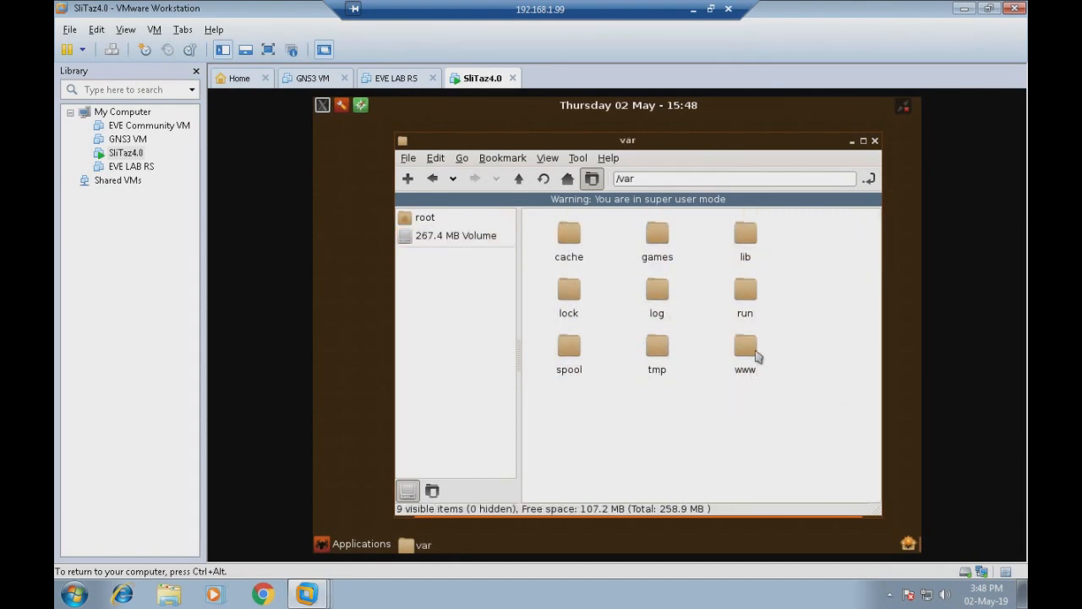
double_click(744, 347)
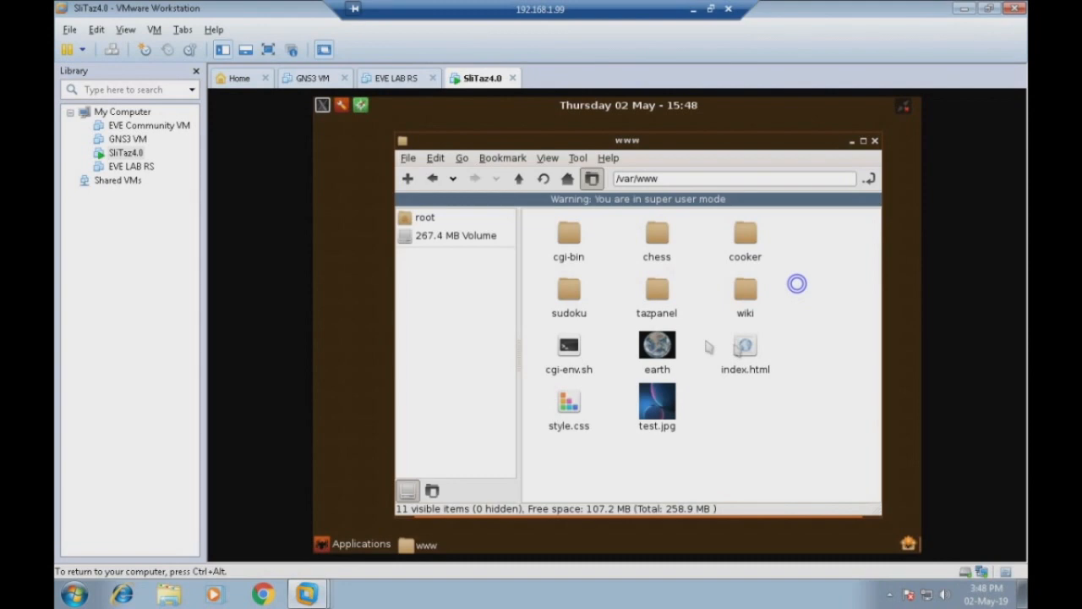
Open index.html in the Leafpad text editor and move to the end of the page content.
right_click(744, 347)
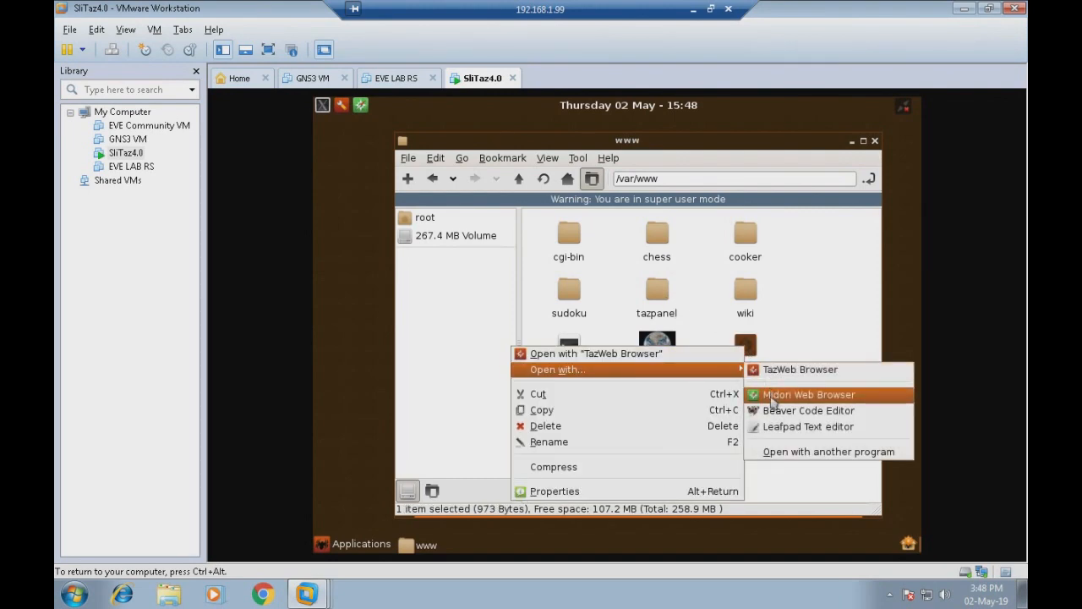
left_click(812, 426)
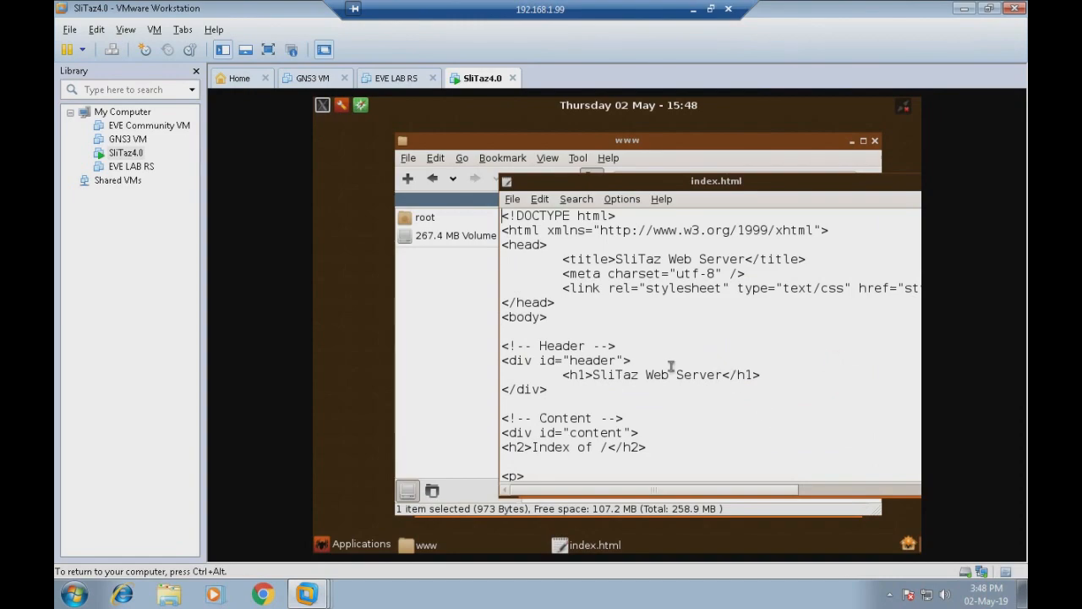
scroll("down", 3)
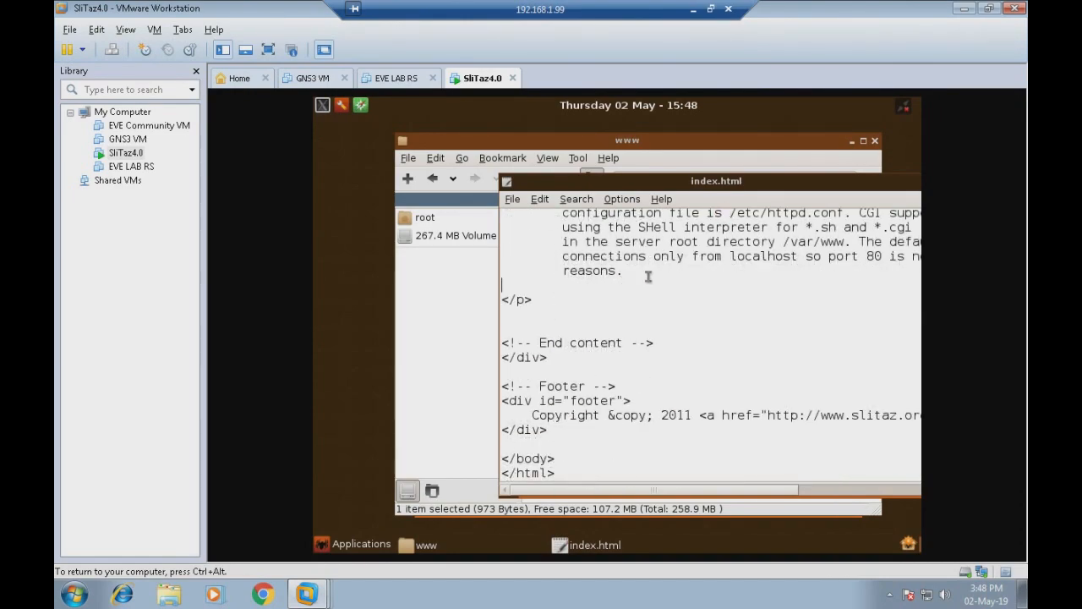
Add the line <img src = "earth"> to the welcome paragraph and save the file.
type("<img")
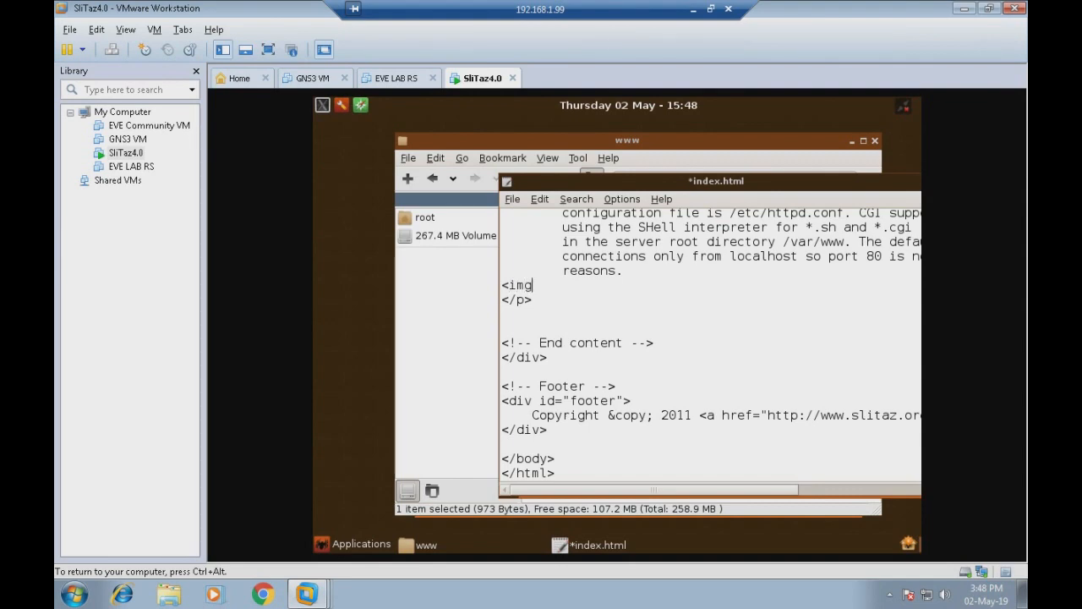
type("\" \"")
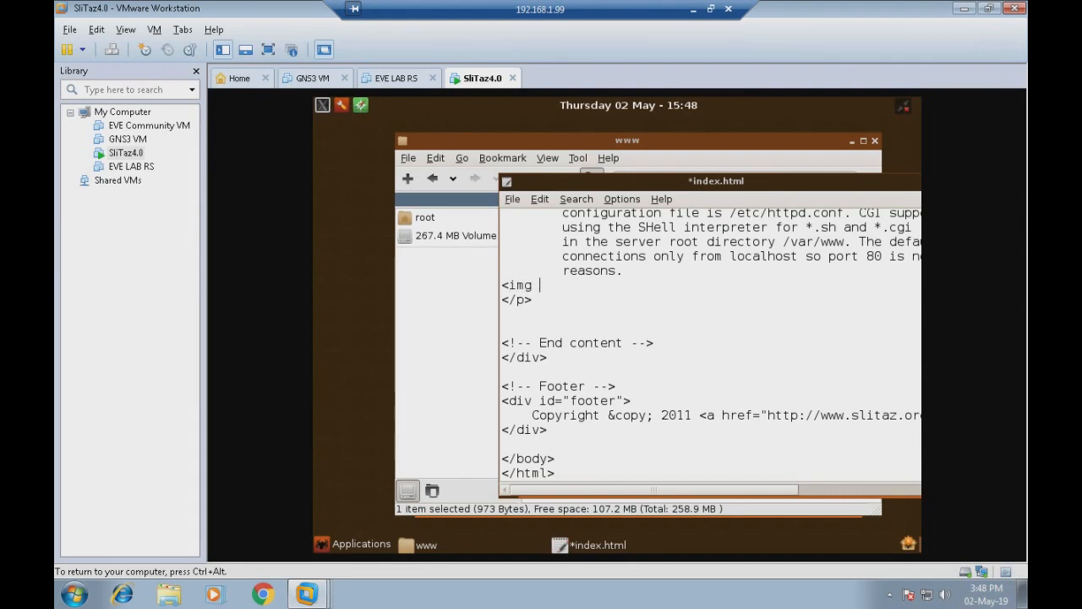
type("src =")
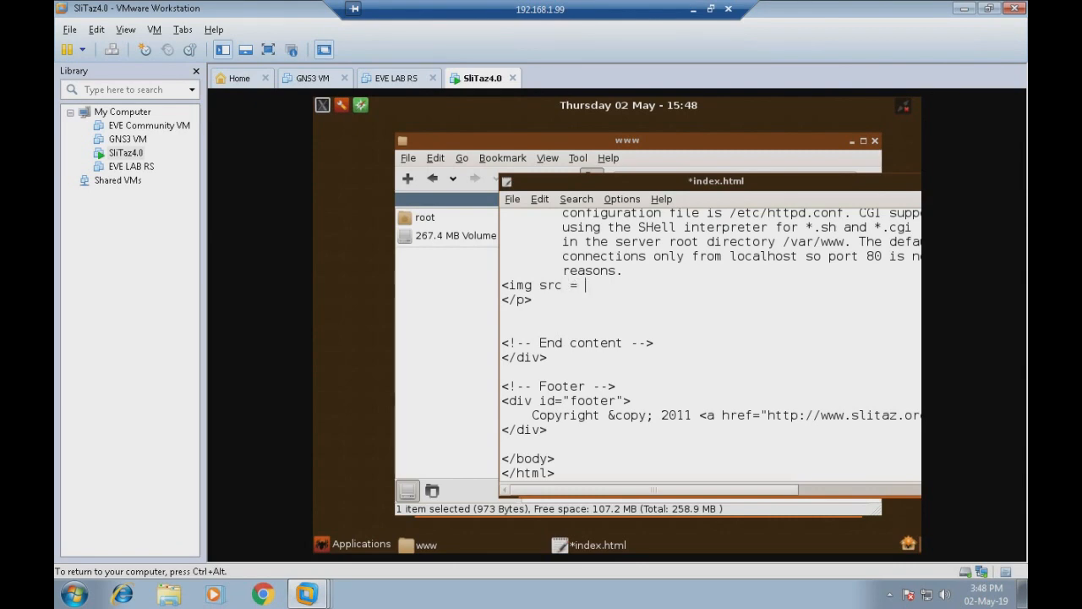
type("\"earth")
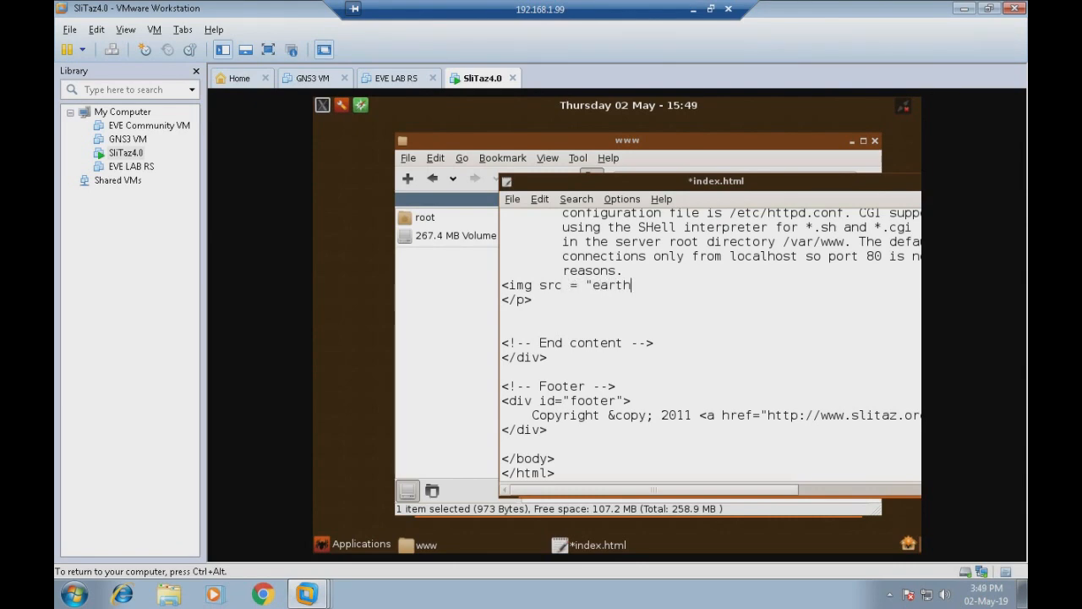
type("\">")
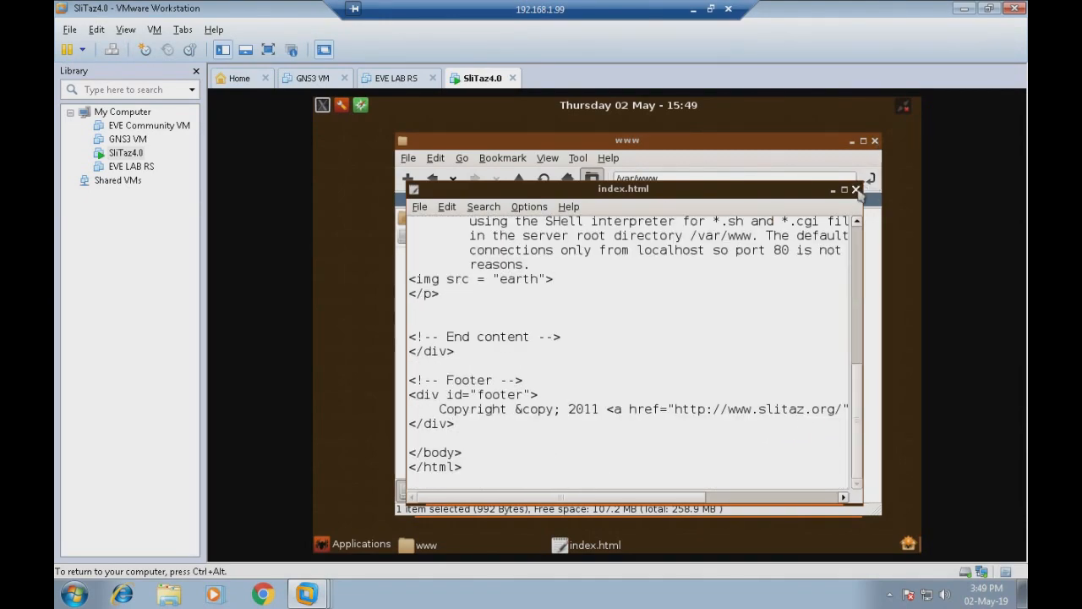
Close Leafpad and reload the page in Chrome so the earth image appears.
left_click(855, 190)
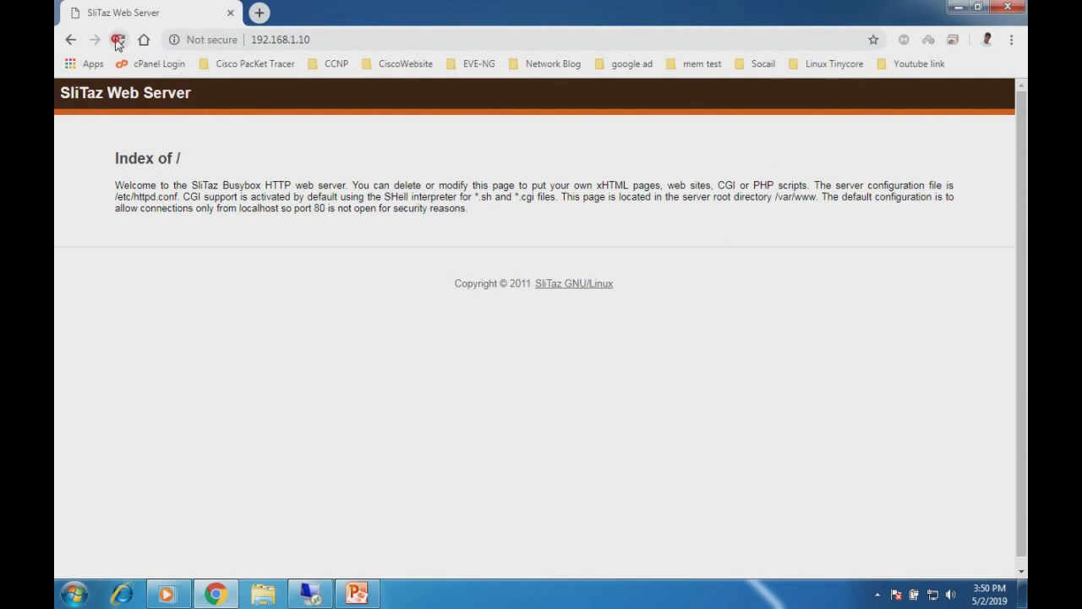
left_click(115, 40)
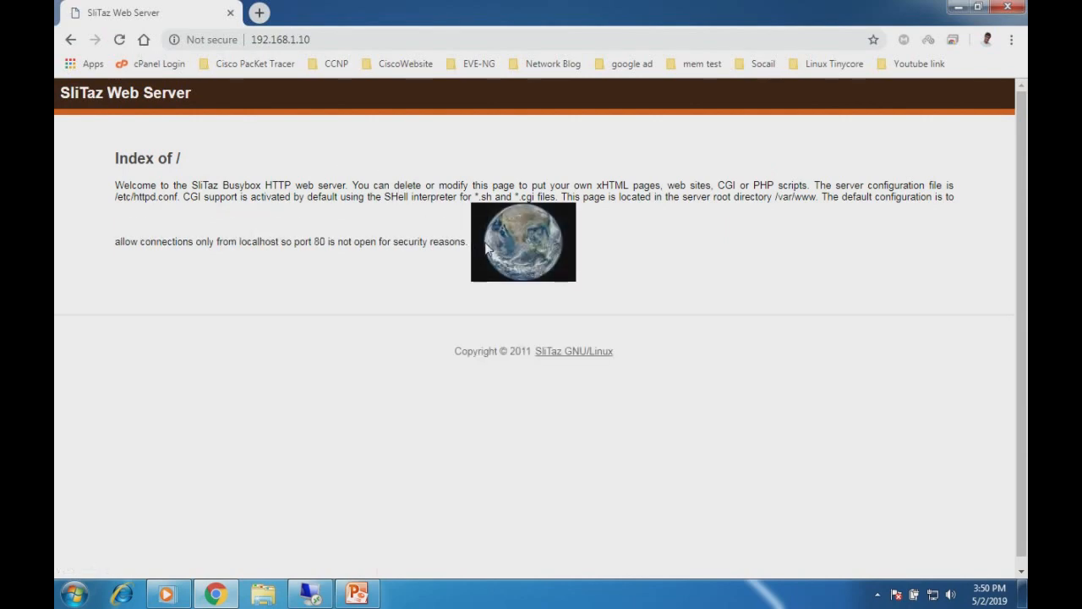